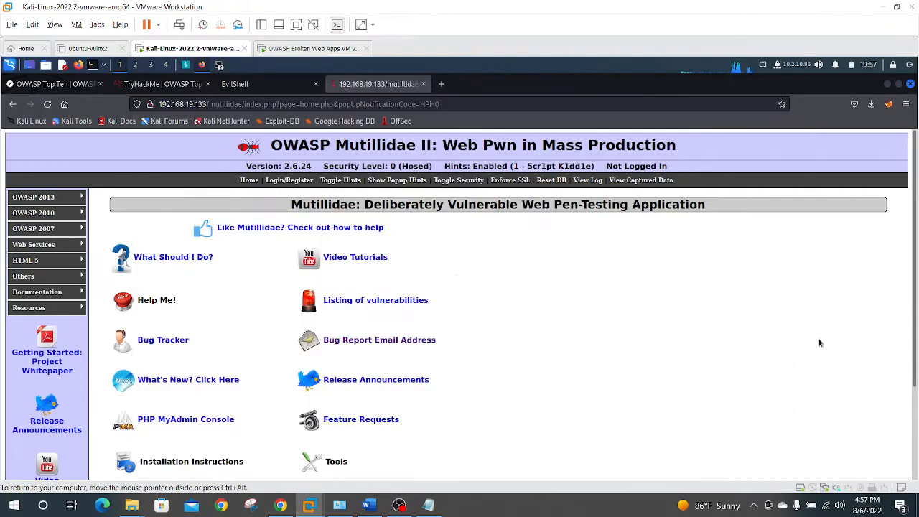
mouse_move(253, 295)
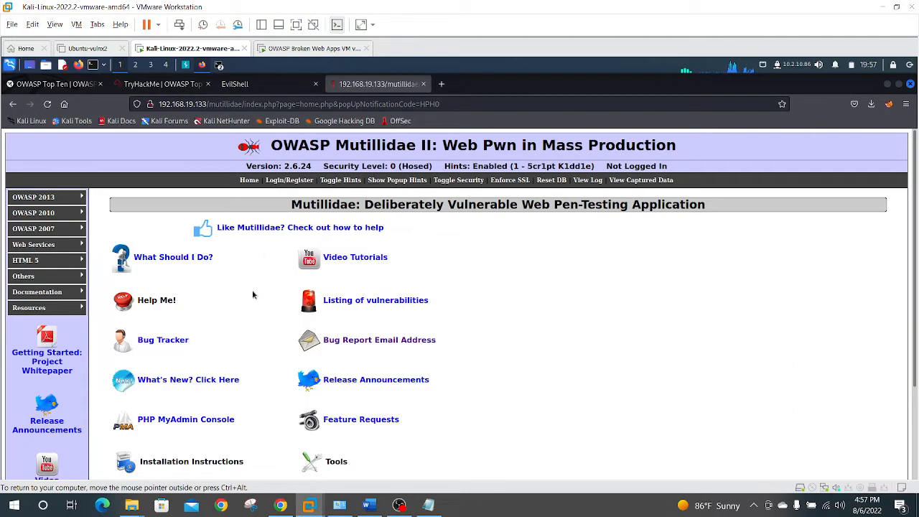
mouse_move(412, 275)
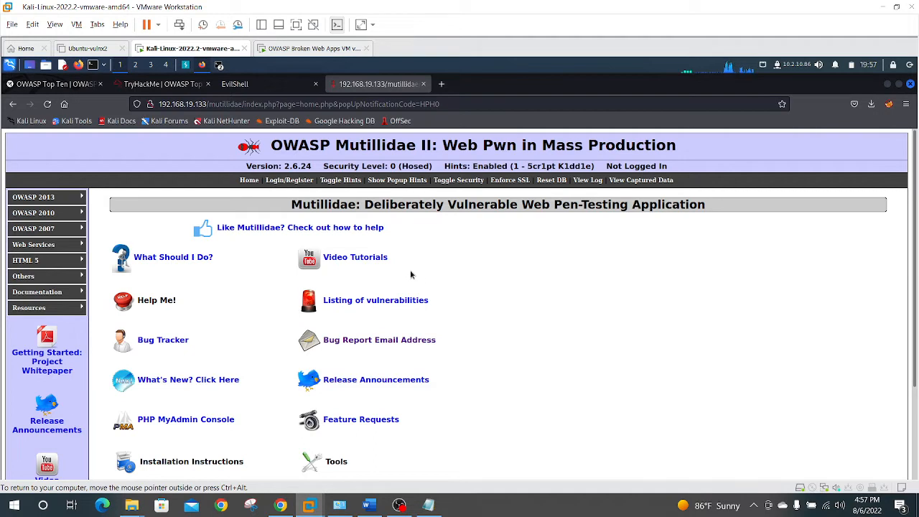
Expand the OWASP 2013 menu to reveal the Command Injection DNS Lookup entries.
click(33, 197)
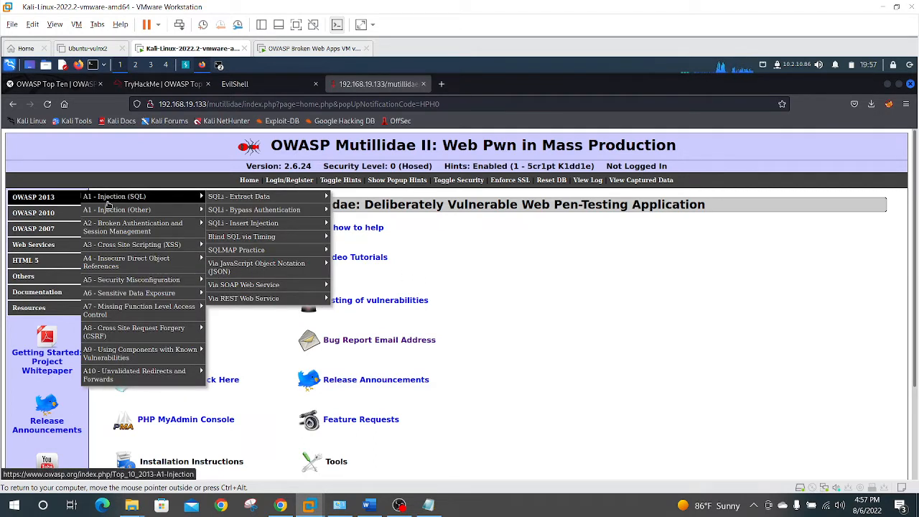
mouse_move(116, 209)
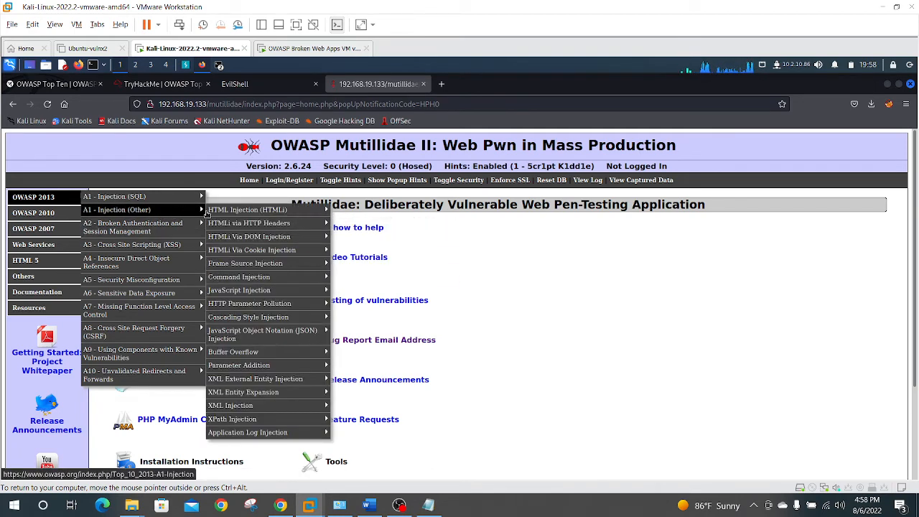
mouse_move(239, 290)
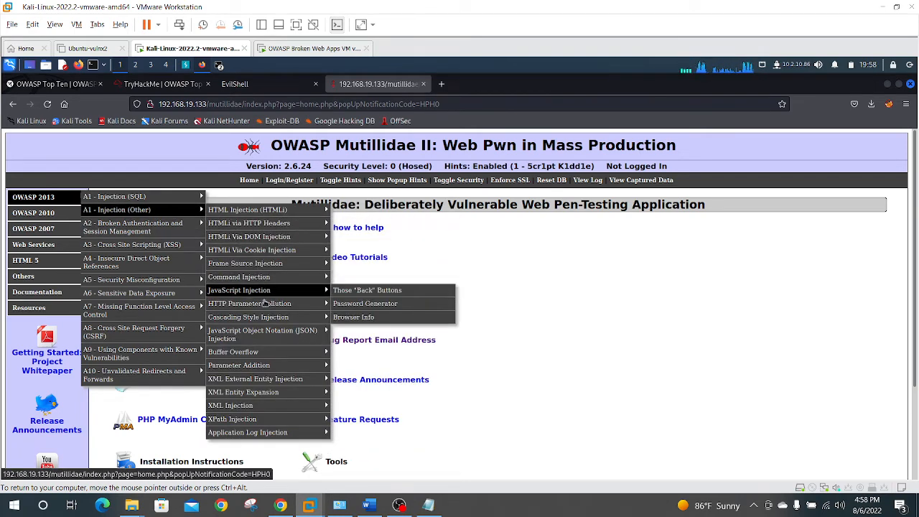
mouse_move(239, 277)
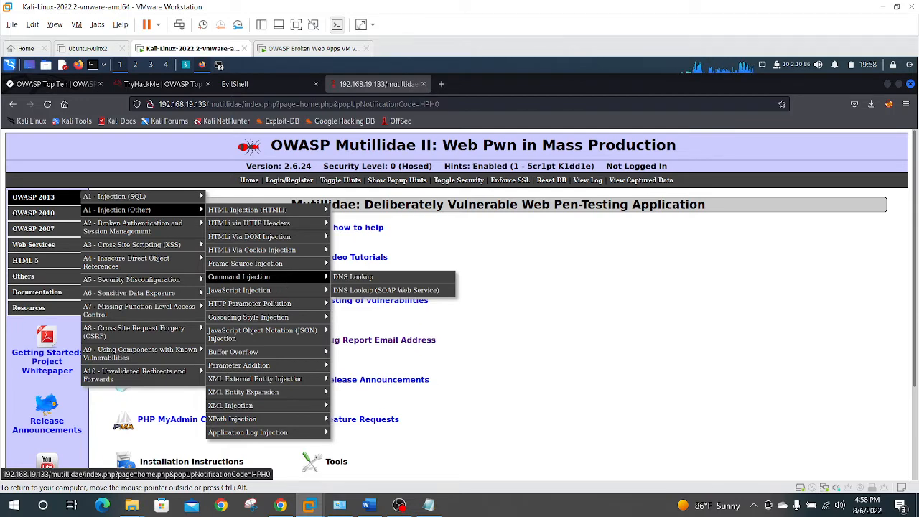
click(353, 276)
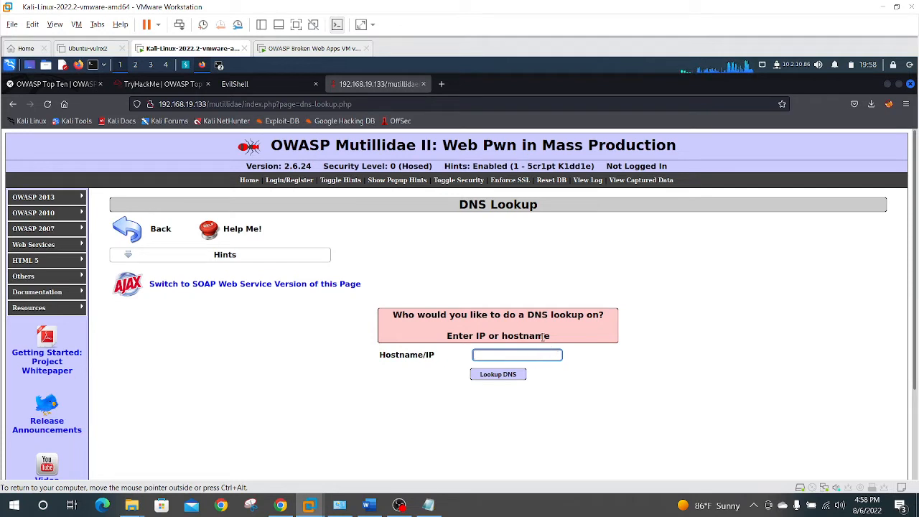
mouse_move(643, 349)
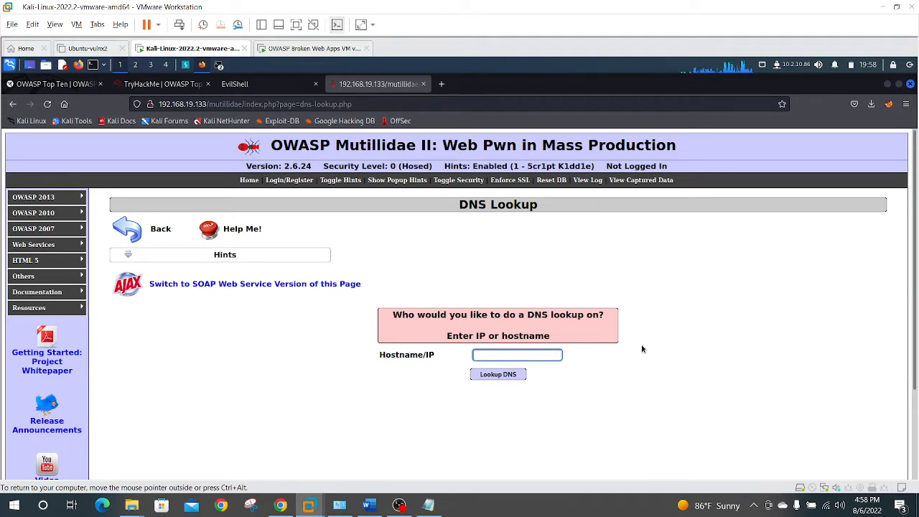
text(www)
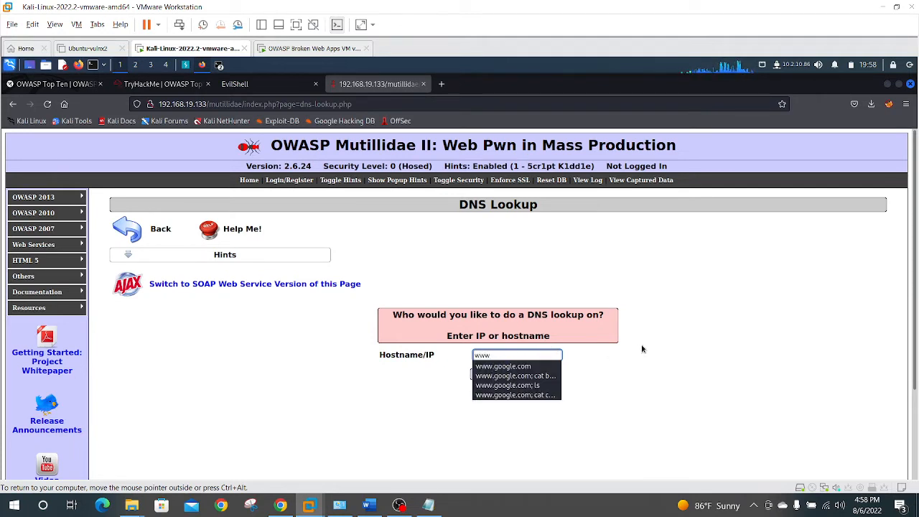
click(503, 366)
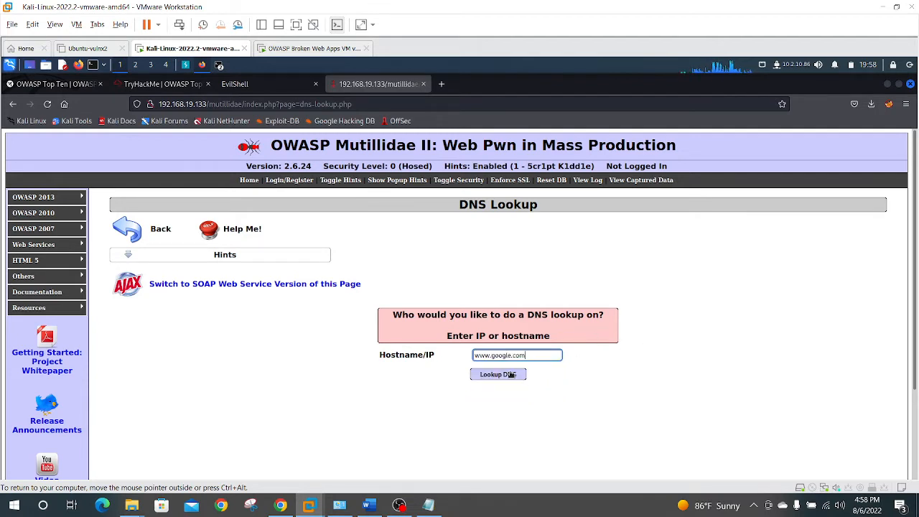
click(498, 374)
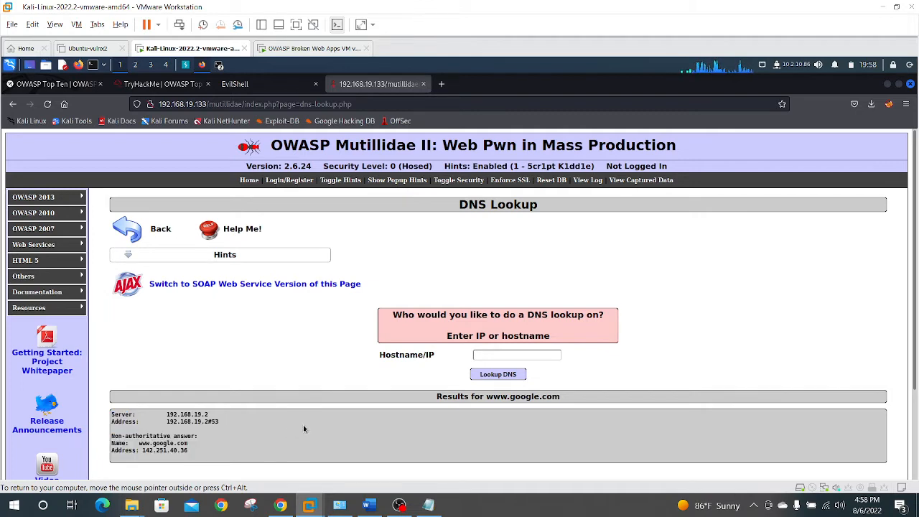
click(219, 64)
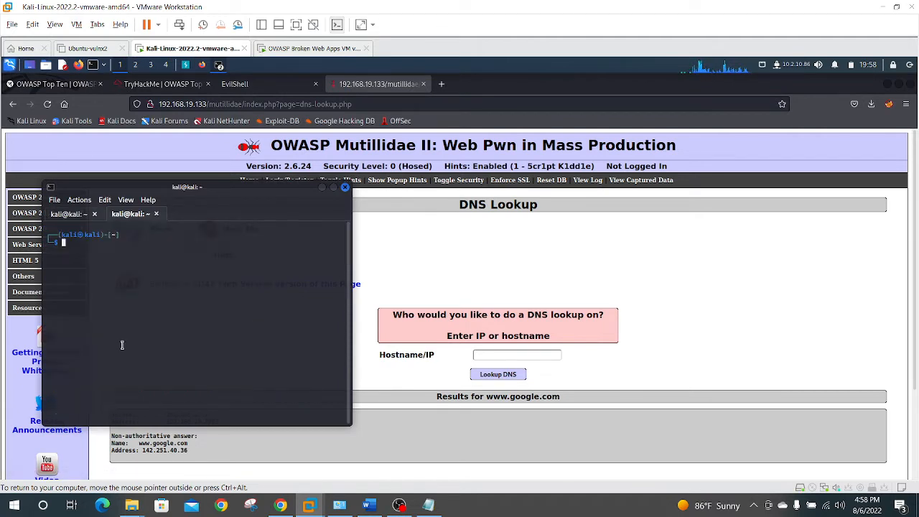
text(nslookup)
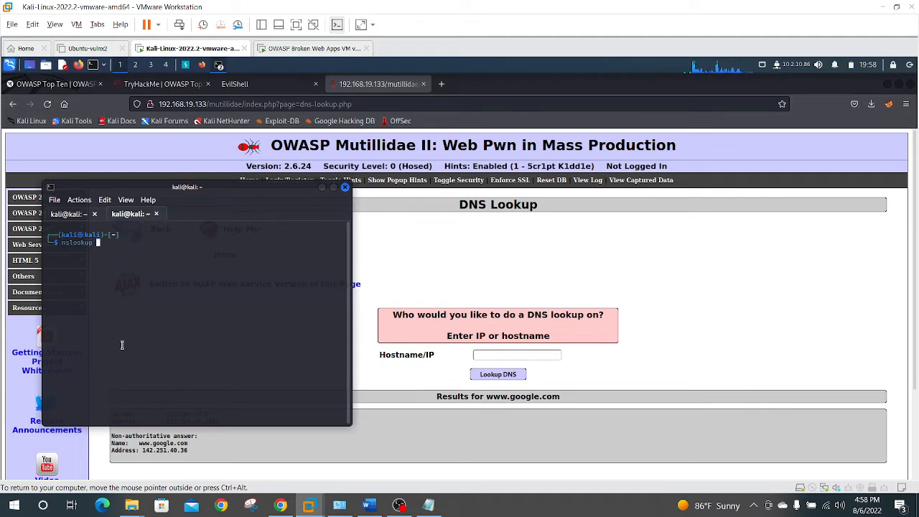
text(www./)
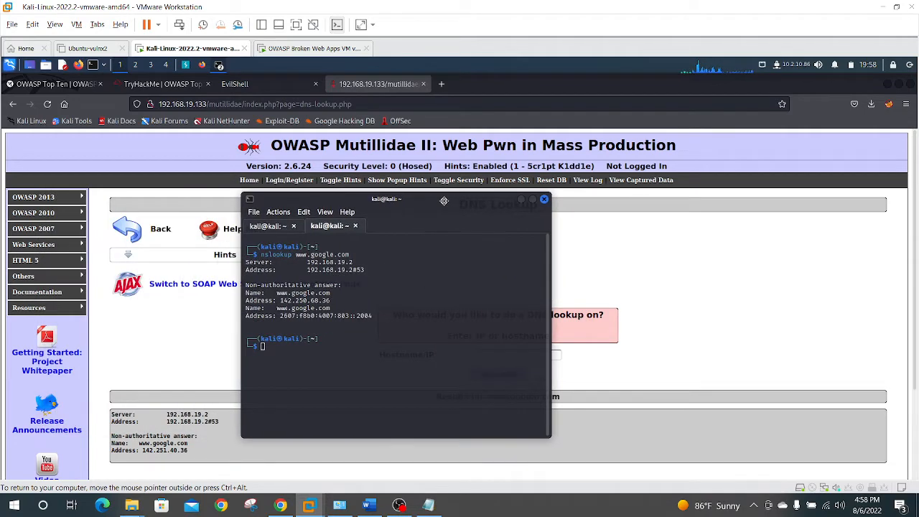
click(544, 199)
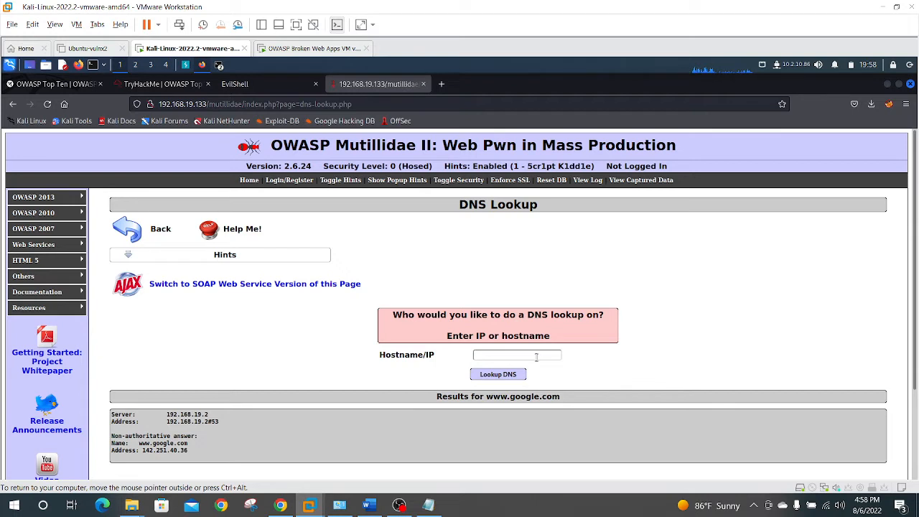
click(517, 355)
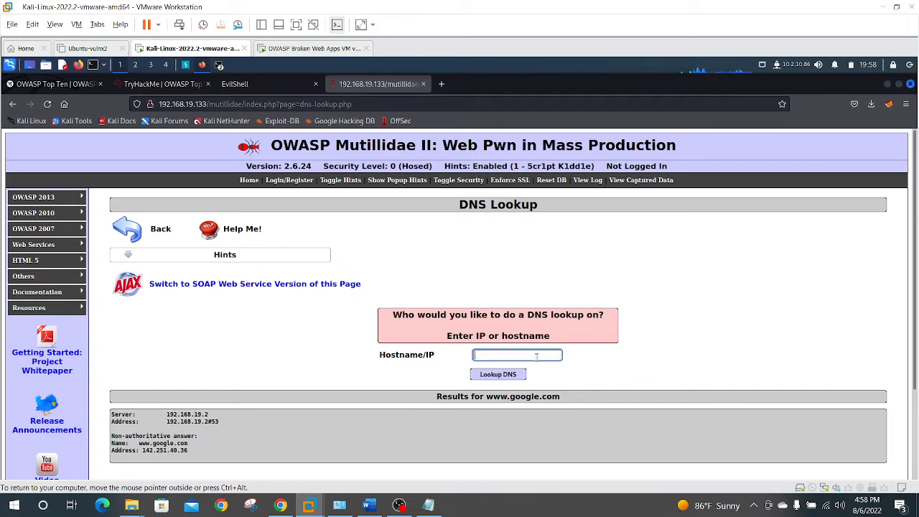
text(www)
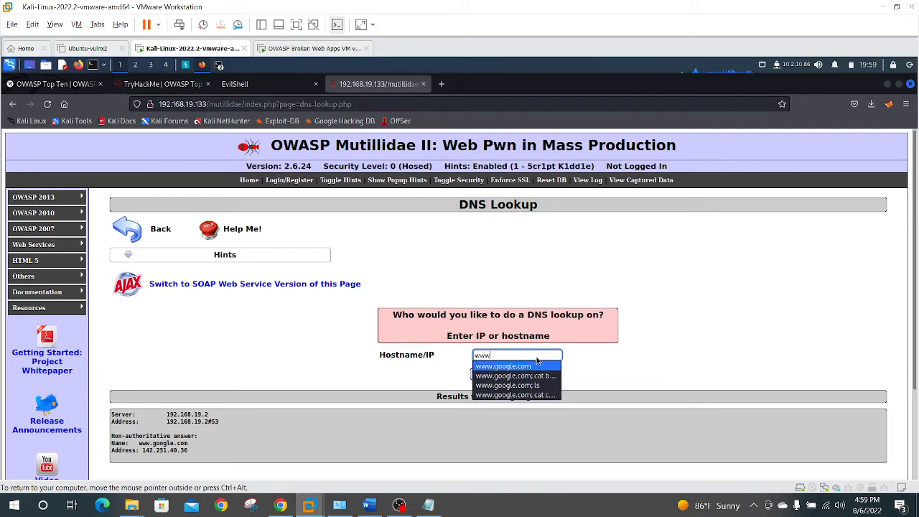
click(503, 366)
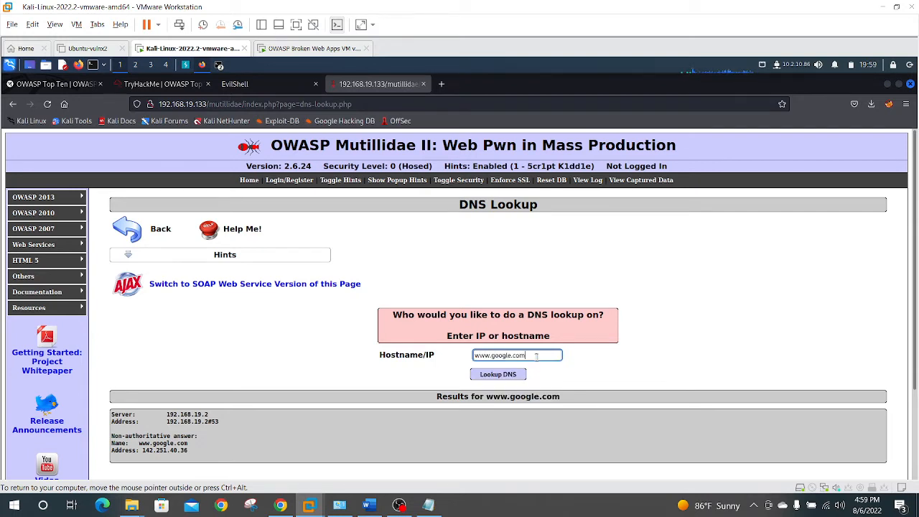
text(; ls)
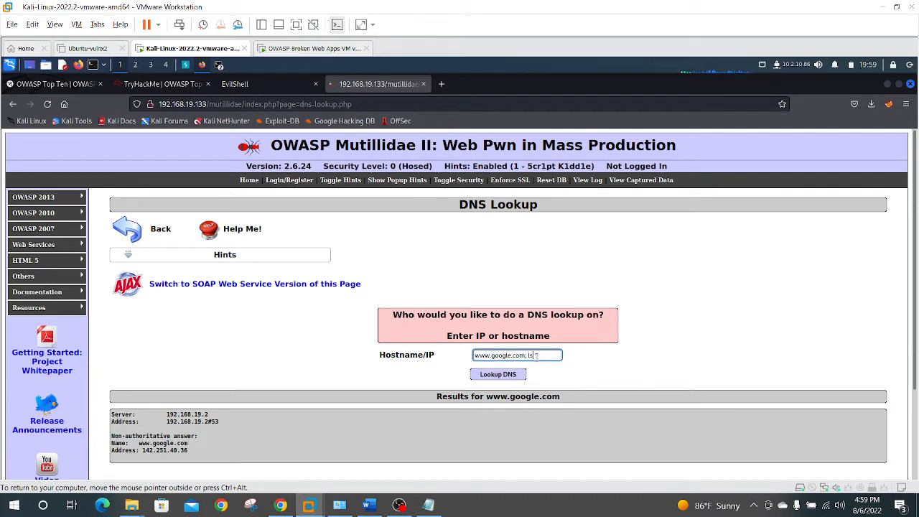
click(498, 374)
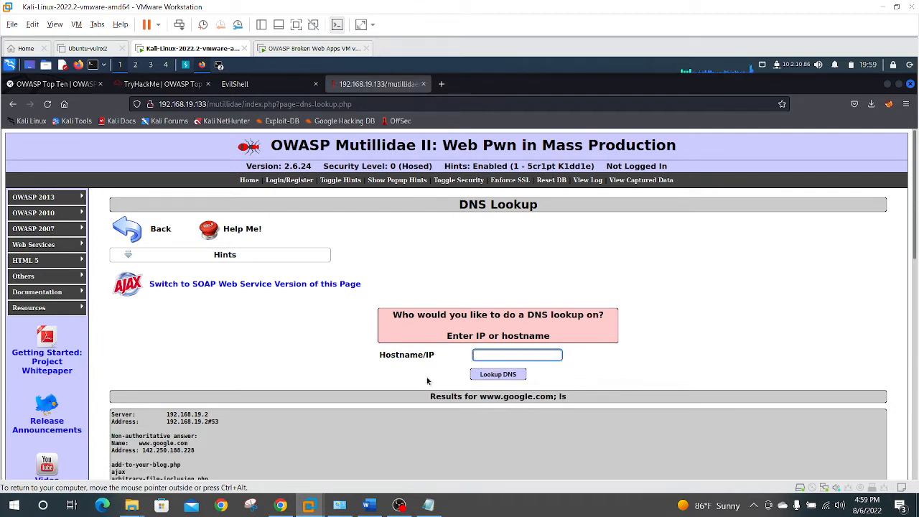
scroll(down, 3)
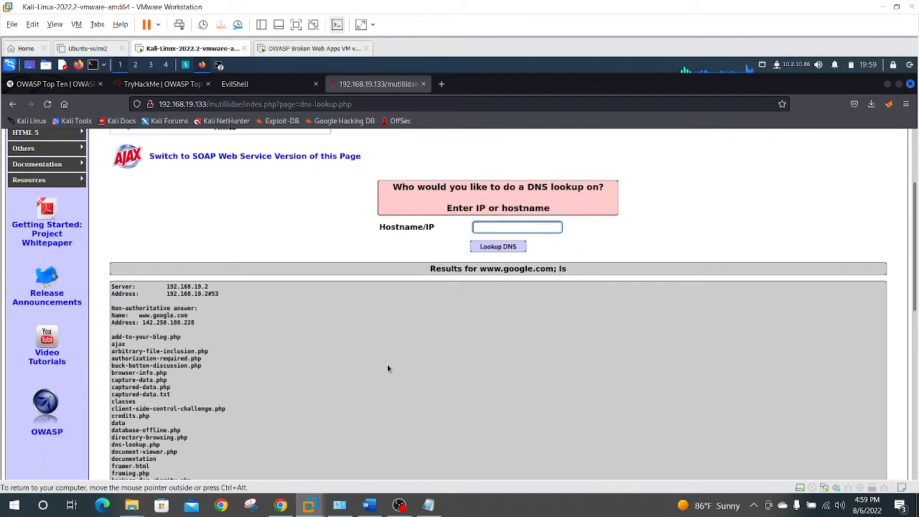
scroll(down, 3)
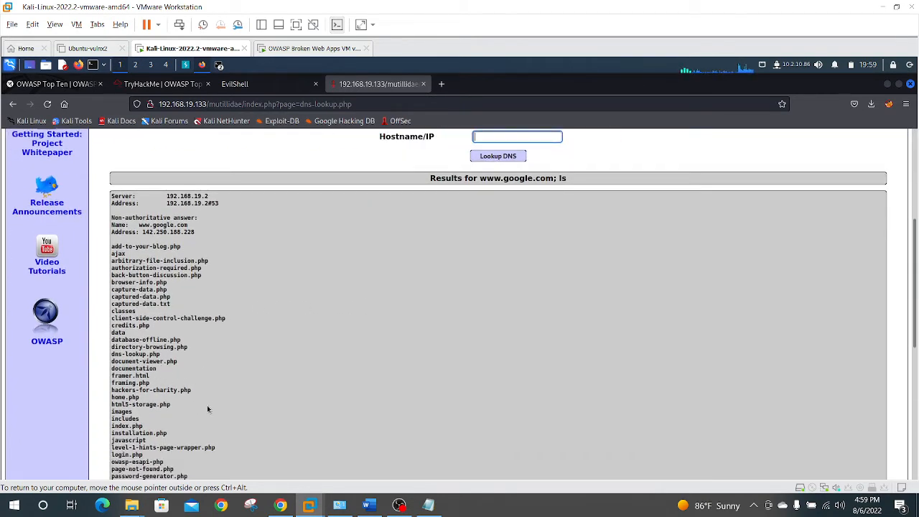
scroll(down, 3)
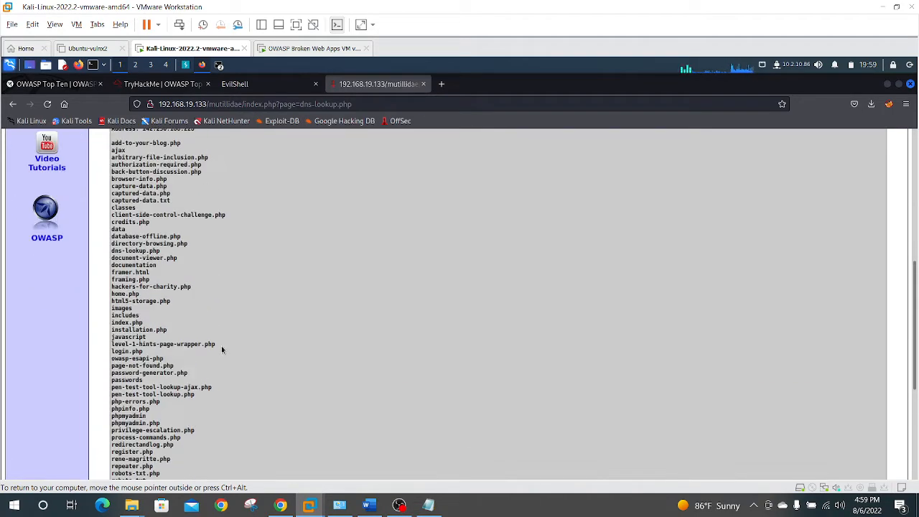
scroll(up, 3)
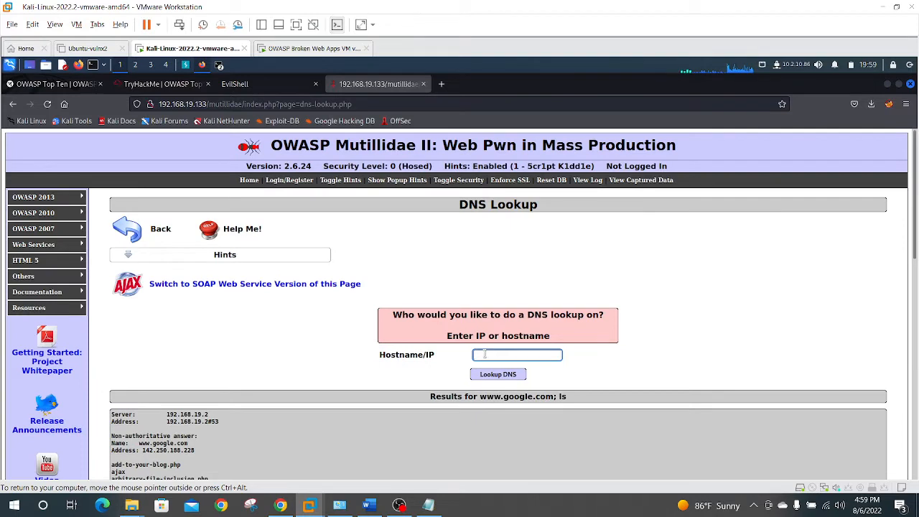
click(517, 354)
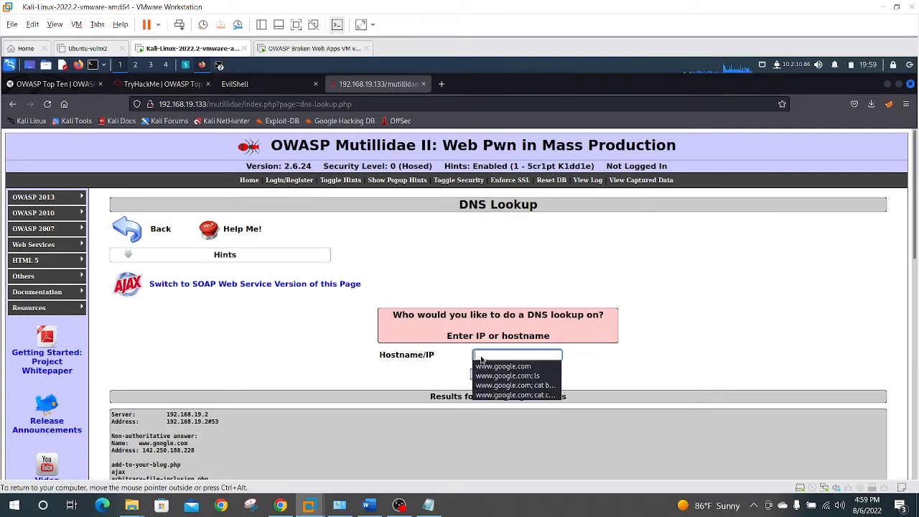
mouse_move(516, 386)
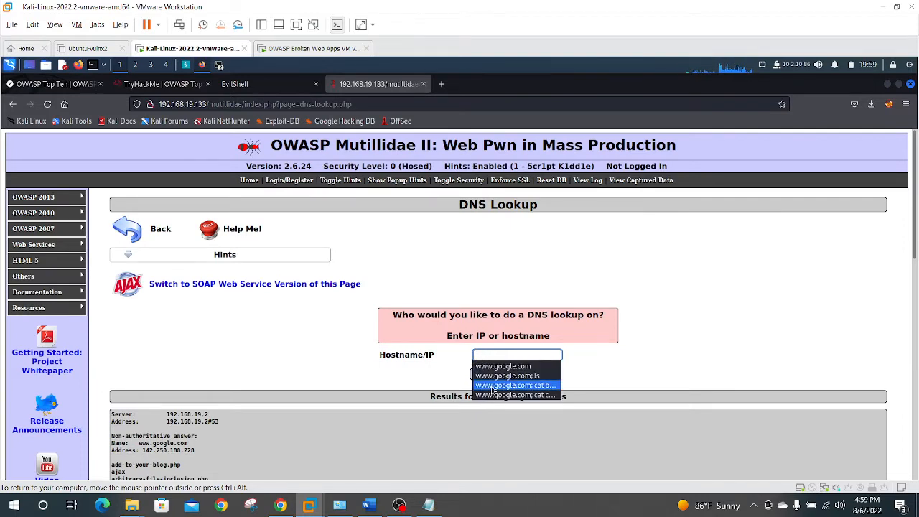
click(515, 385)
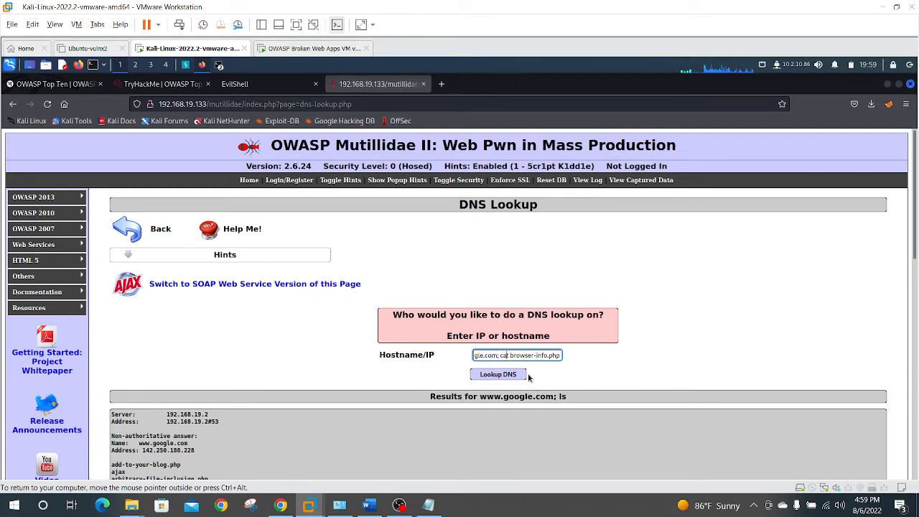
scroll(down, 3)
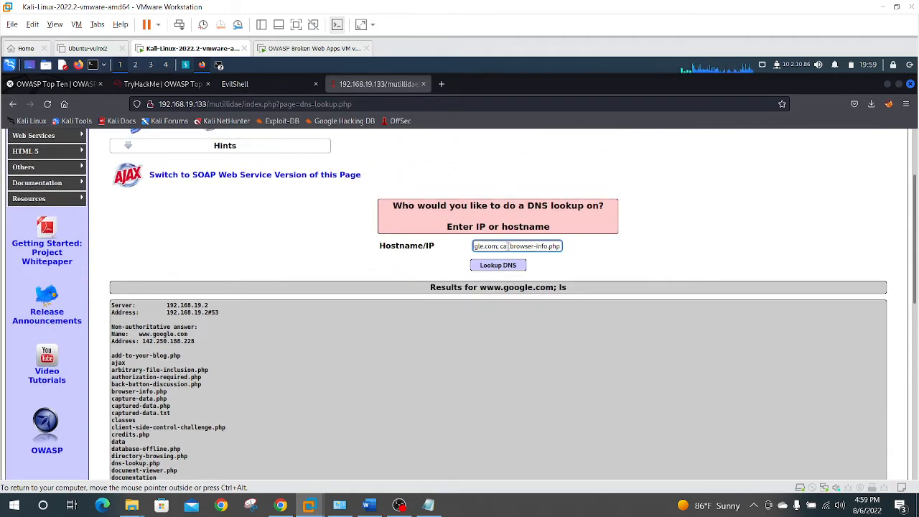
click(498, 265)
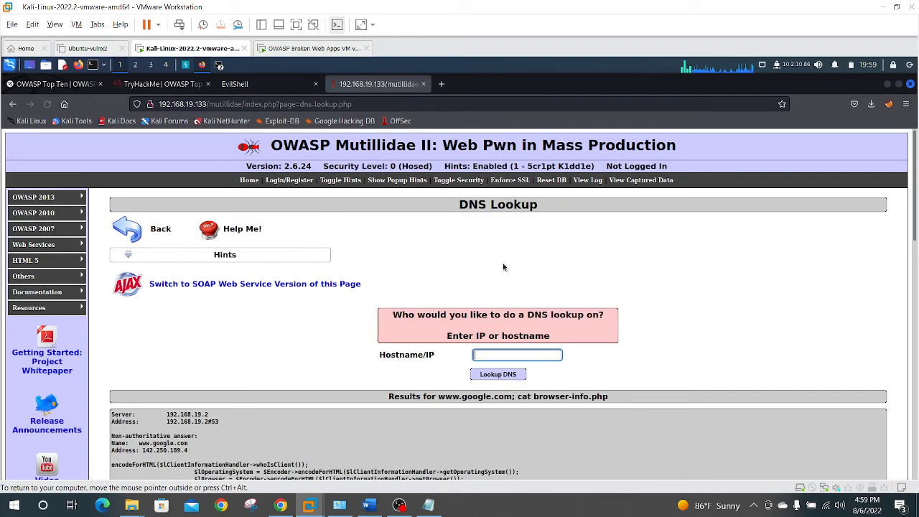
scroll(down, 3)
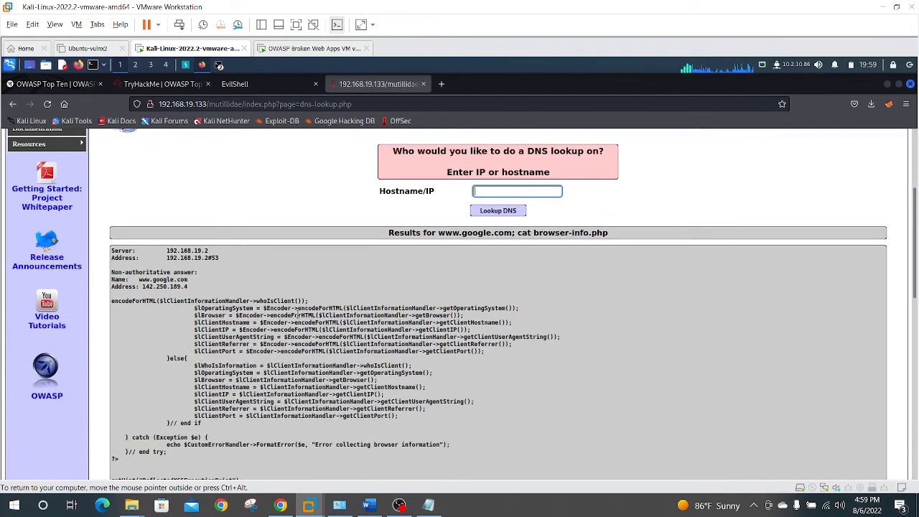
scroll(down, 3)
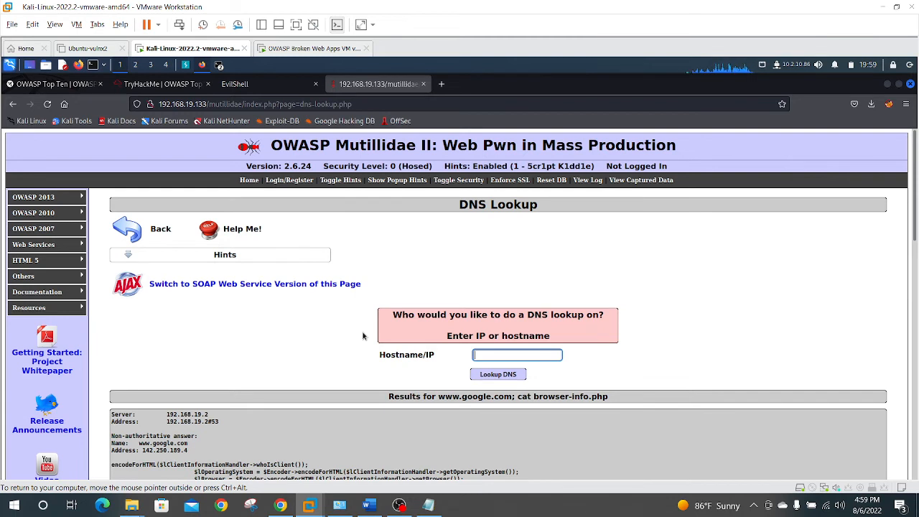
mouse_move(330, 352)
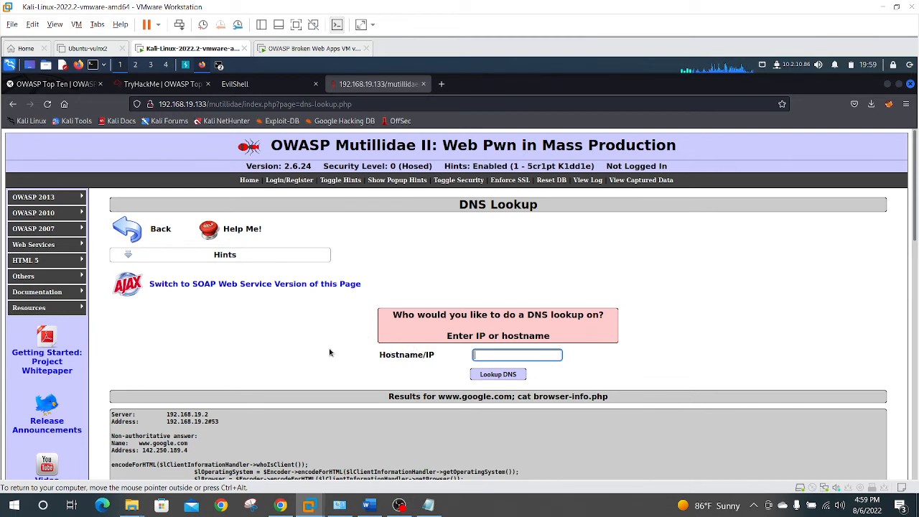
mouse_move(323, 332)
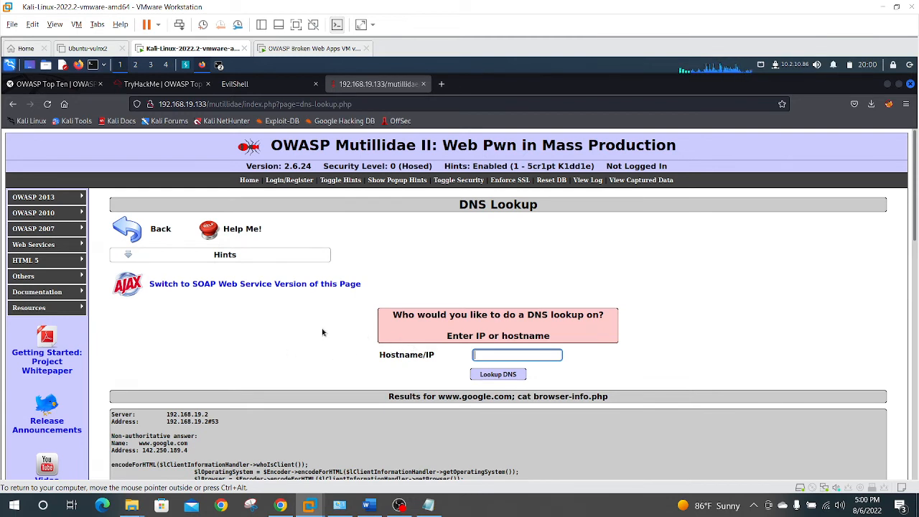
mouse_move(263, 341)
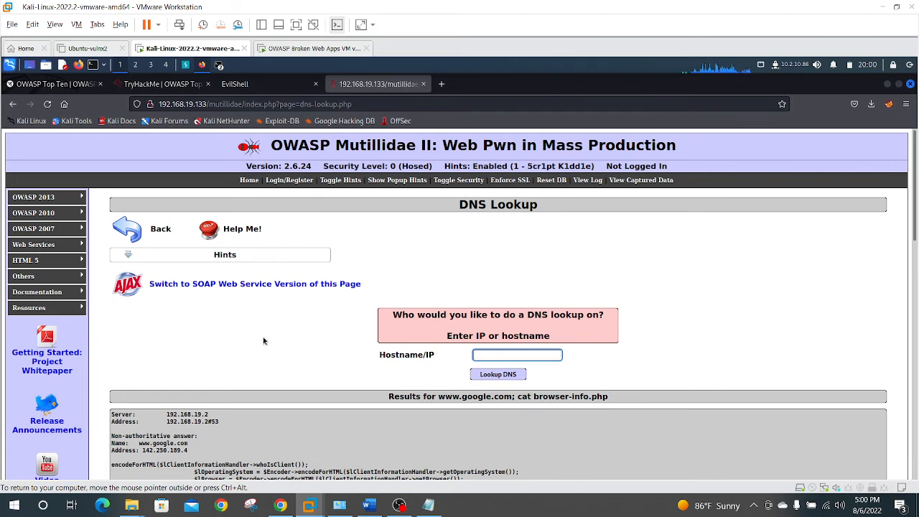